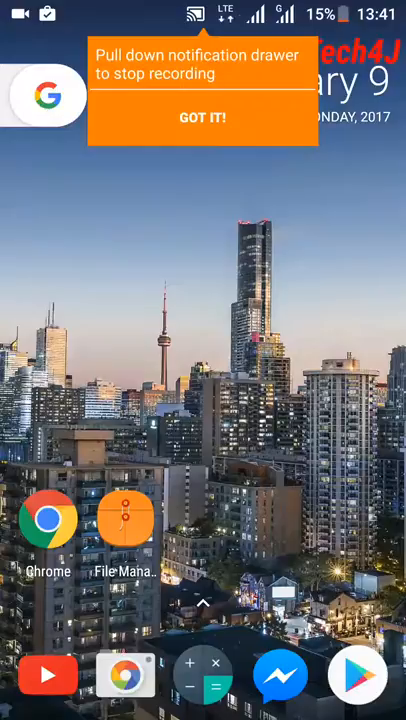
# Dismiss the orange recording tip on the home screen with GOT IT
pyautogui.click(202, 117)
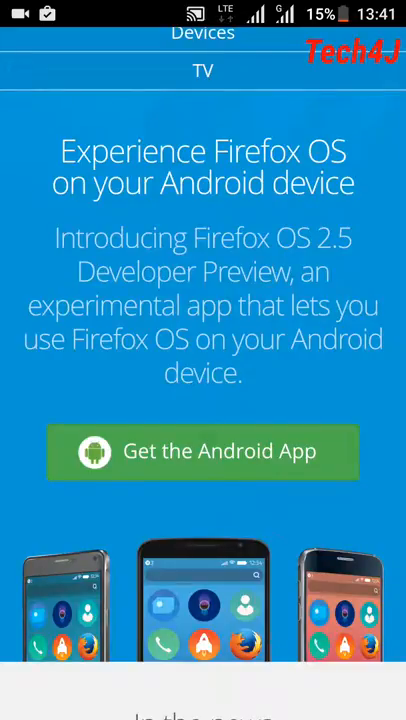
# Scroll the Firefox OS 2.5 Developer Preview page to the Get the Android App button
pyautogui.scroll(-3)
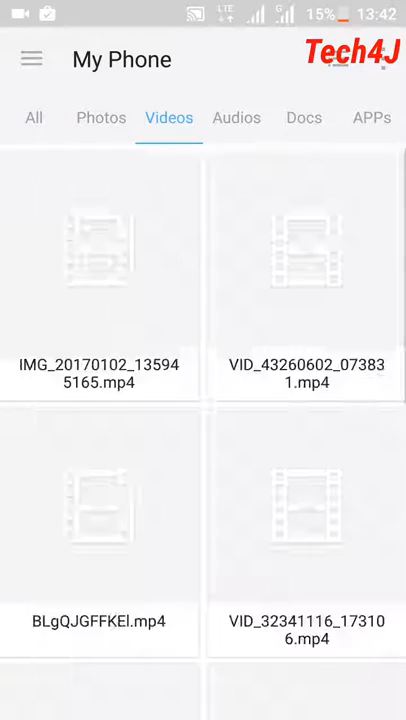
# Open the Firefox OS developer preview APK from File Manager's APPs list
pyautogui.click(371, 117)
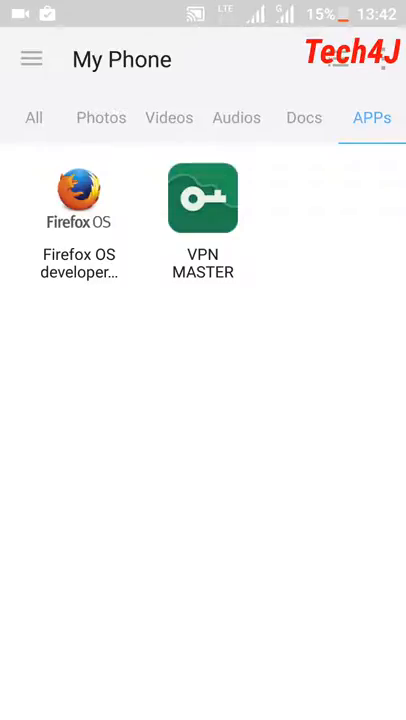
pyautogui.click(79, 205)
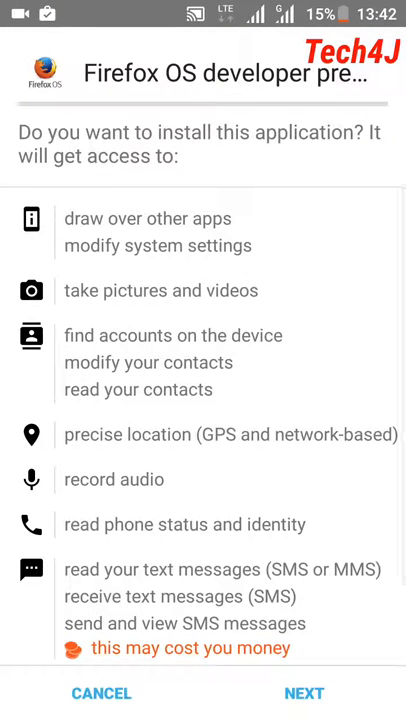